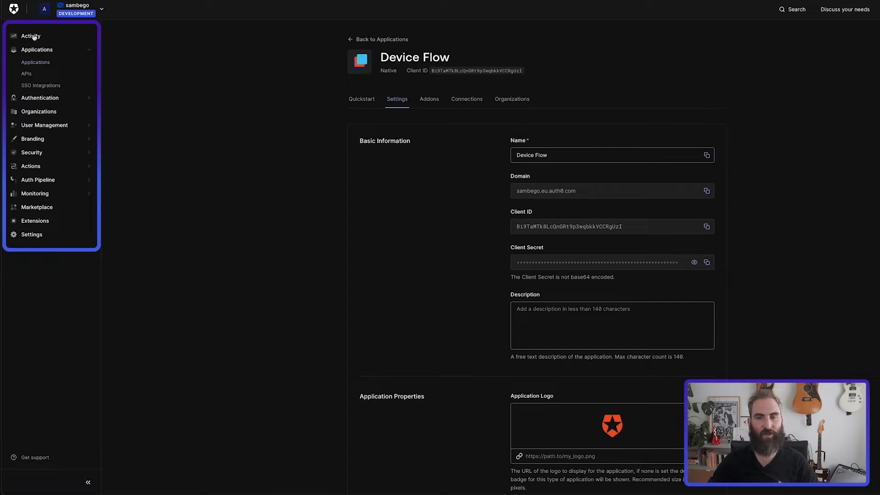
mouse_move(35, 62)
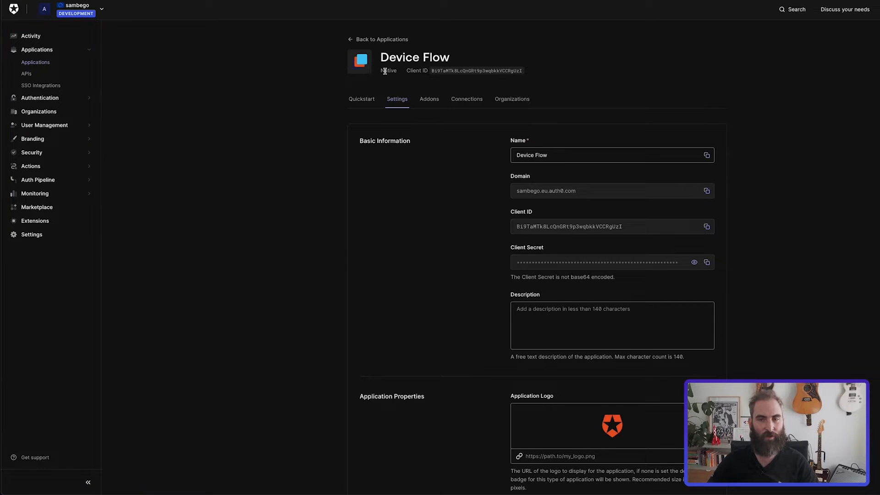
mouse_move(380, 80)
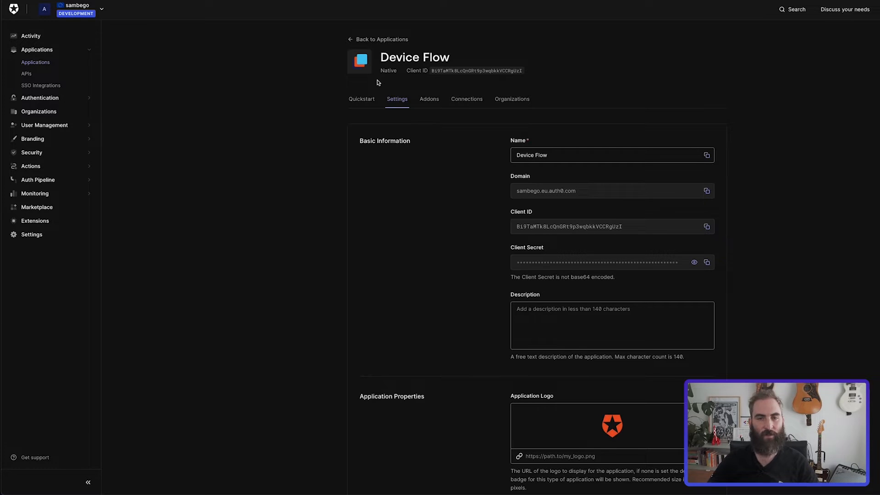
mouse_move(361, 99)
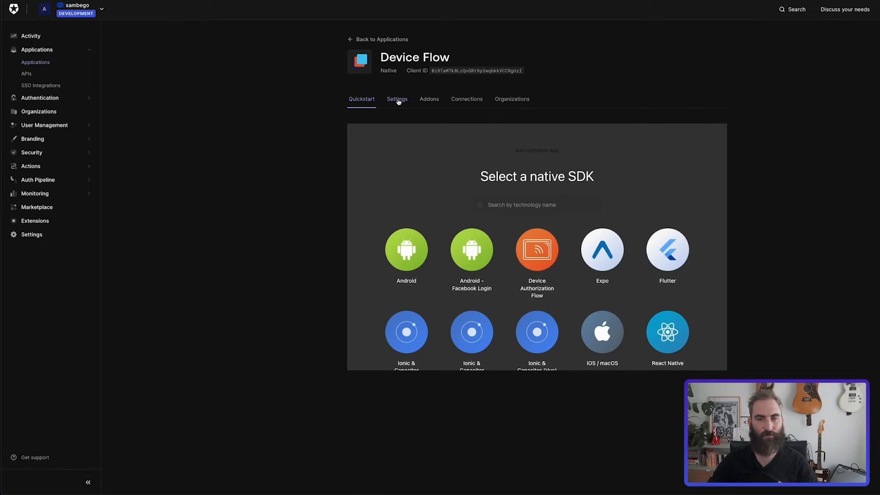
click(397, 99)
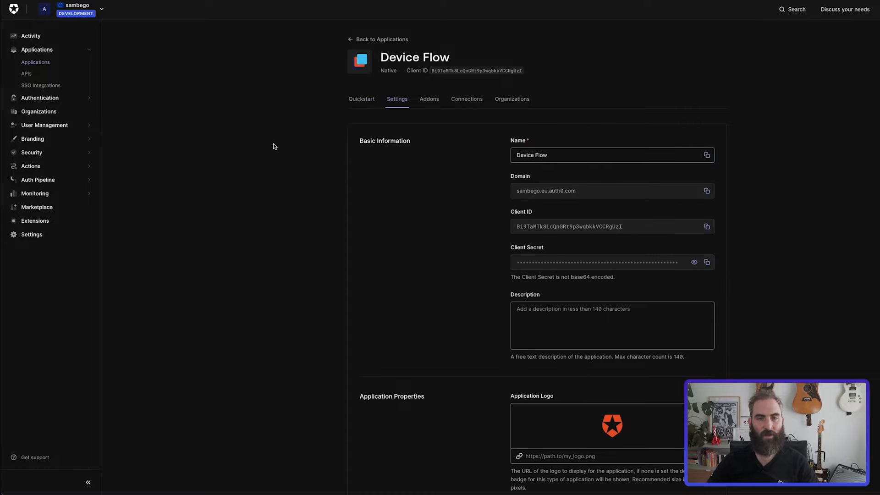
scroll(down, 3)
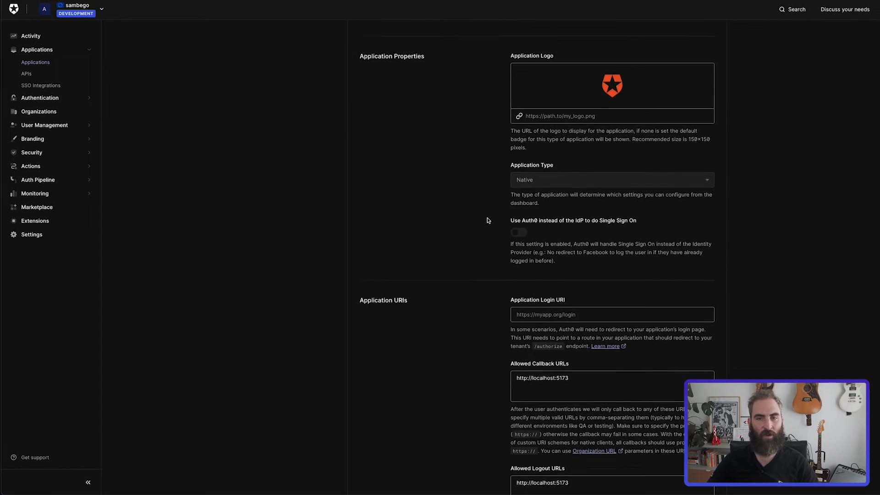
scroll(down, 3)
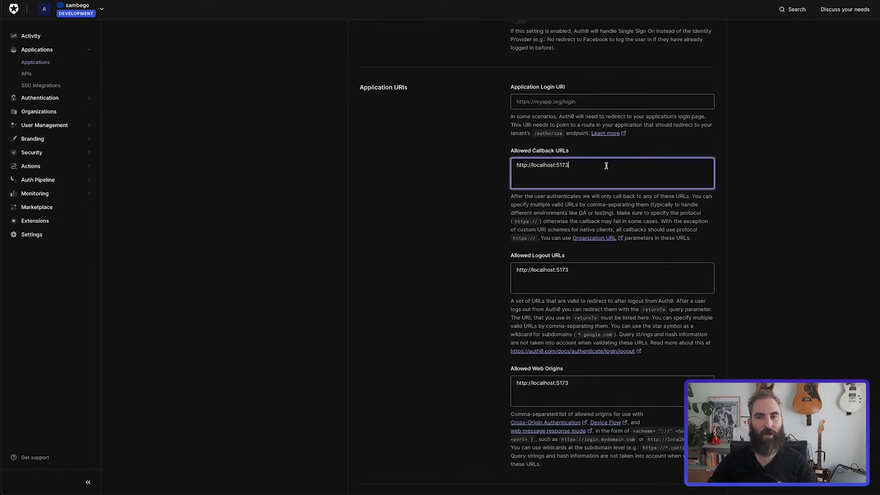
click(601, 382)
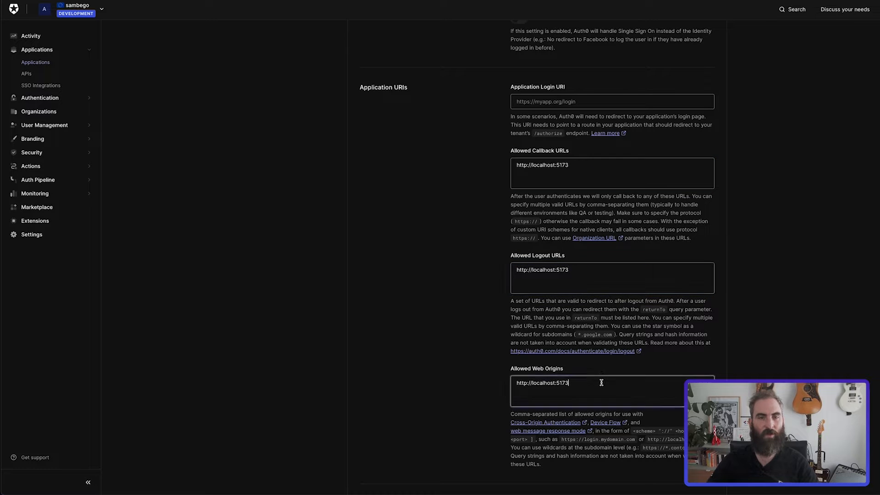
scroll(down, 3)
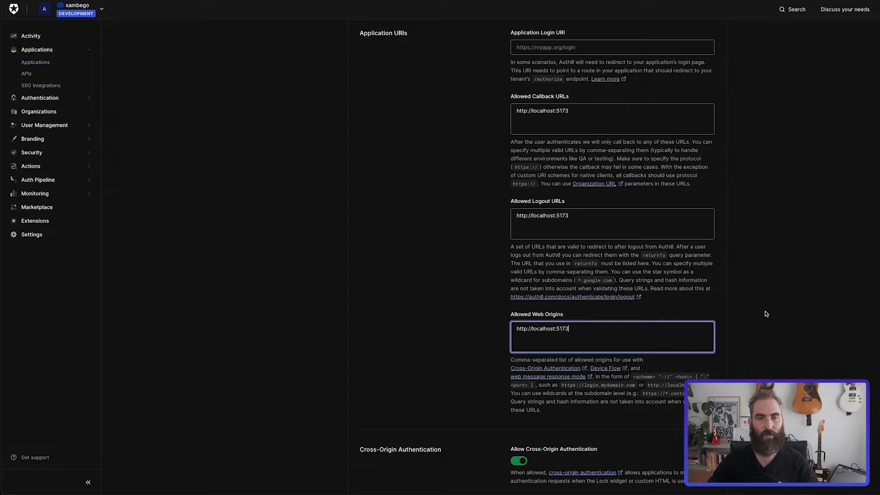
scroll(down, 3)
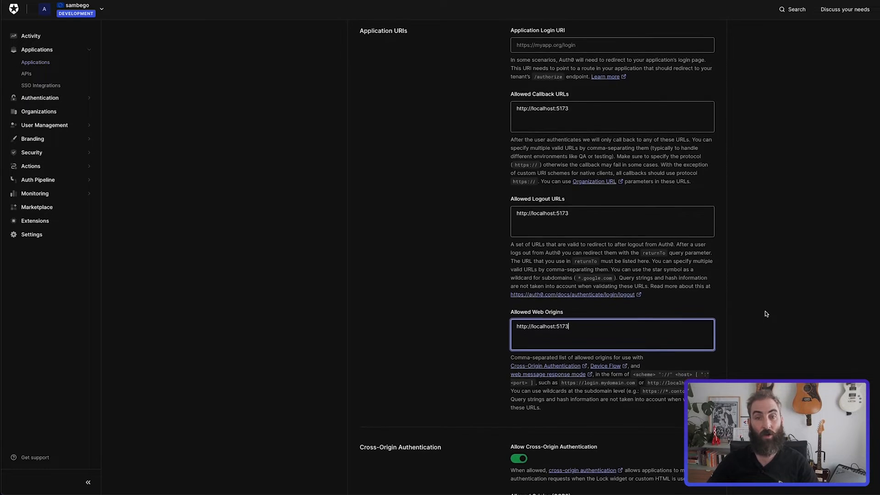
scroll(down, 3)
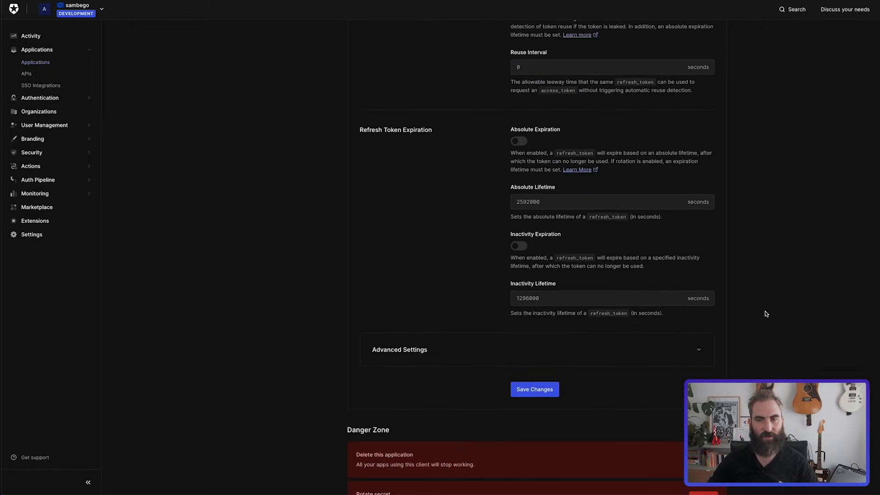
Enable the Device Code grant in Advanced Settings' Grant Types and save changes
click(399, 350)
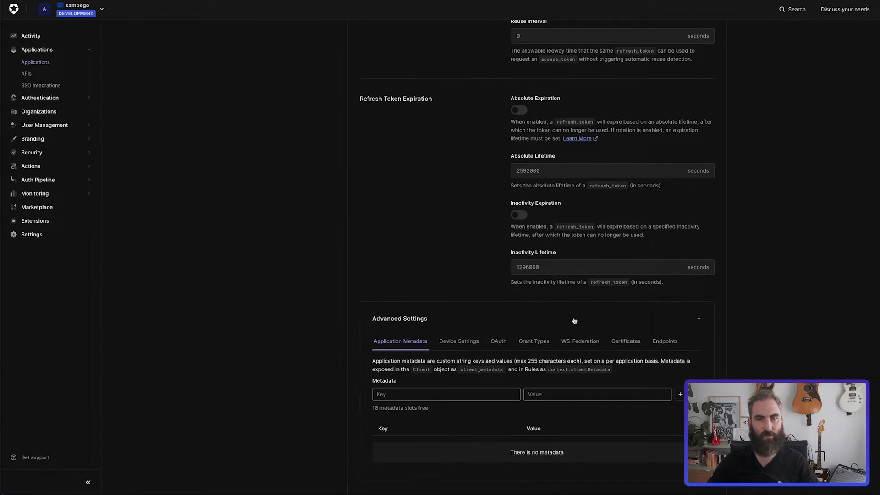
click(534, 340)
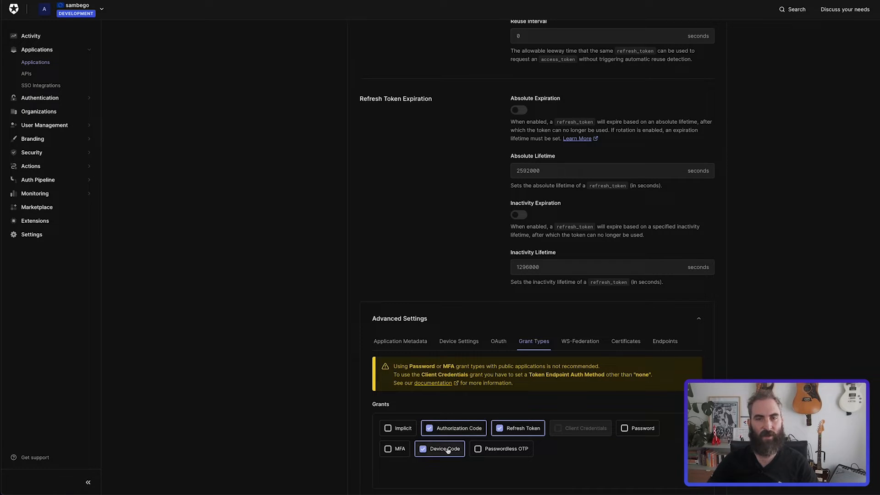
scroll(down, 3)
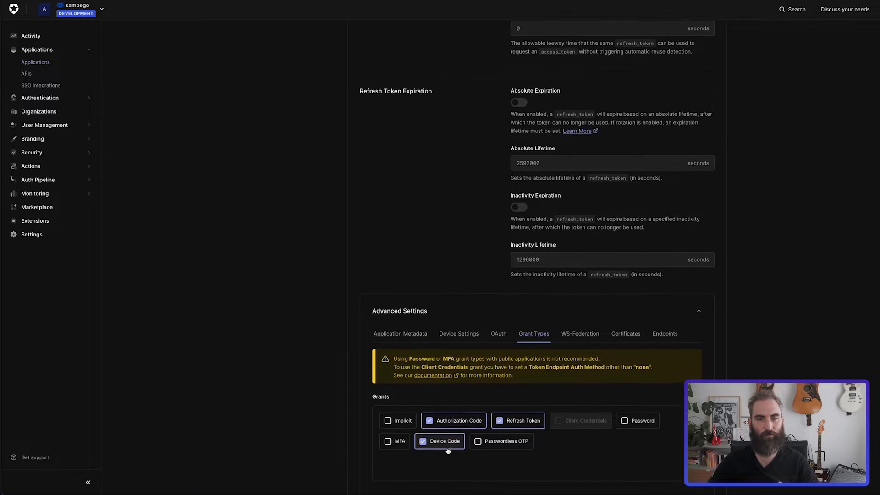
scroll(down, 3)
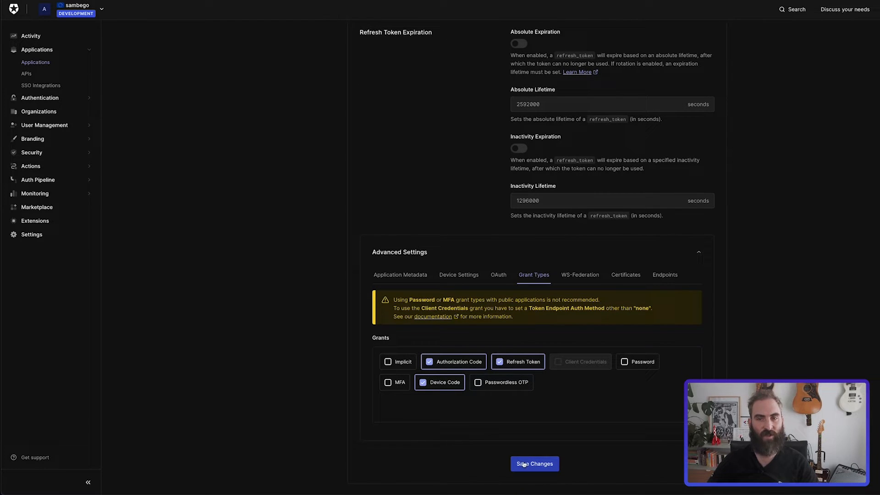
click(535, 464)
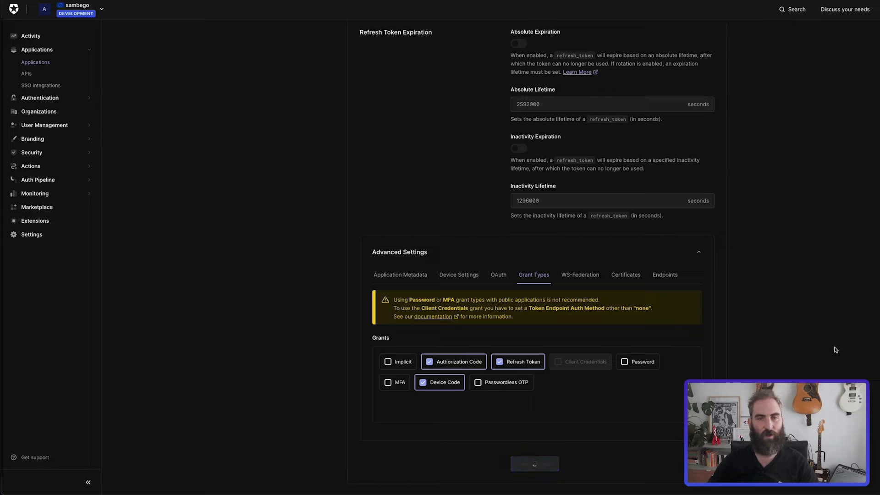
click(533, 463)
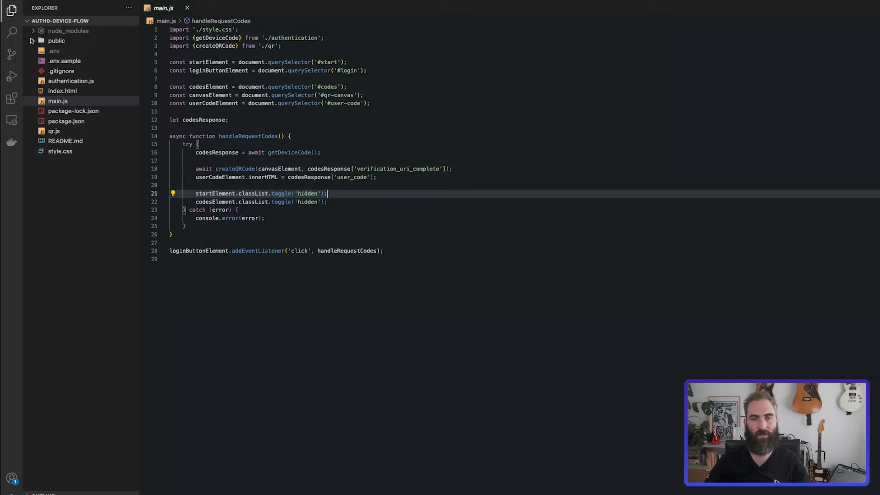
Show the auth0-device-flow project files beside main.js in the Explorer
click(33, 40)
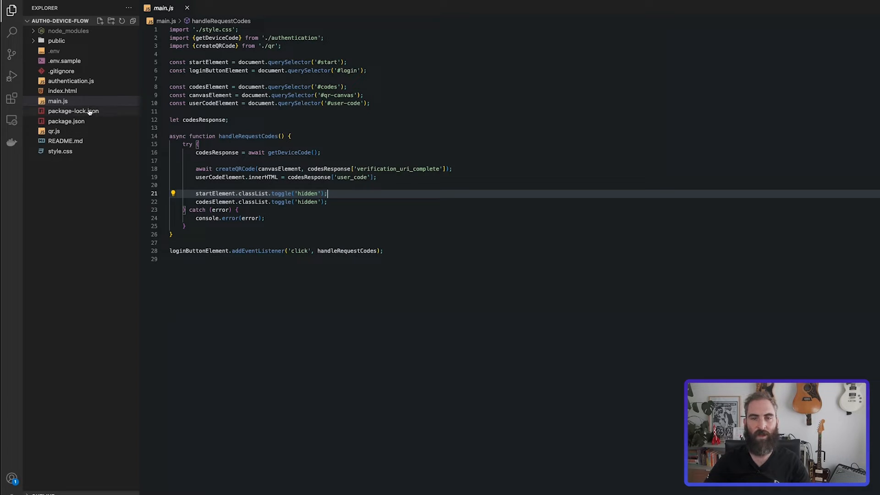
click(77, 87)
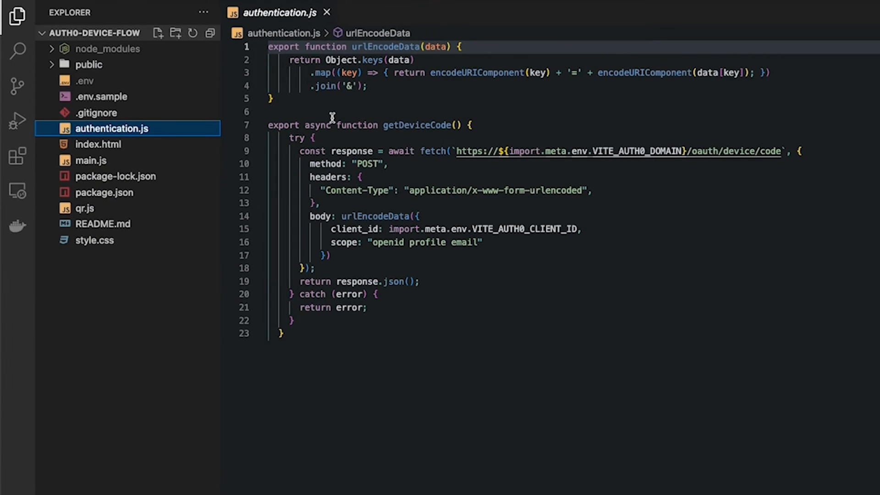
mouse_move(357, 60)
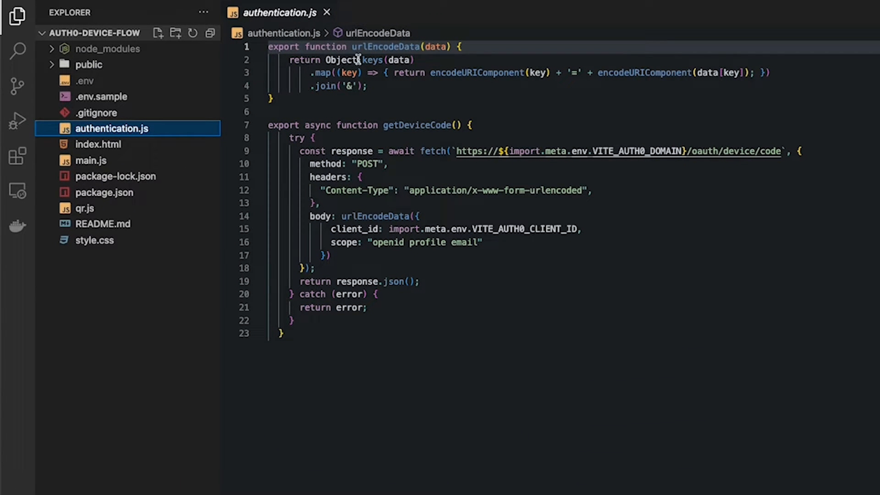
double_click(386, 46)
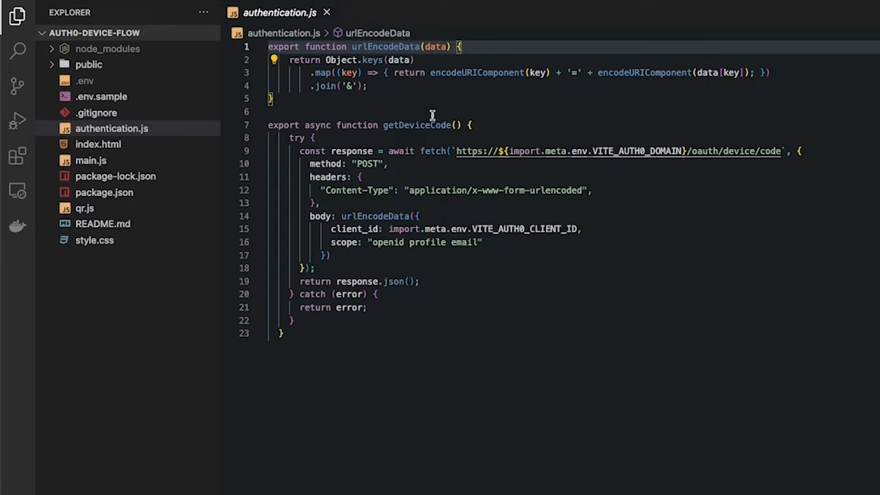
click(476, 125)
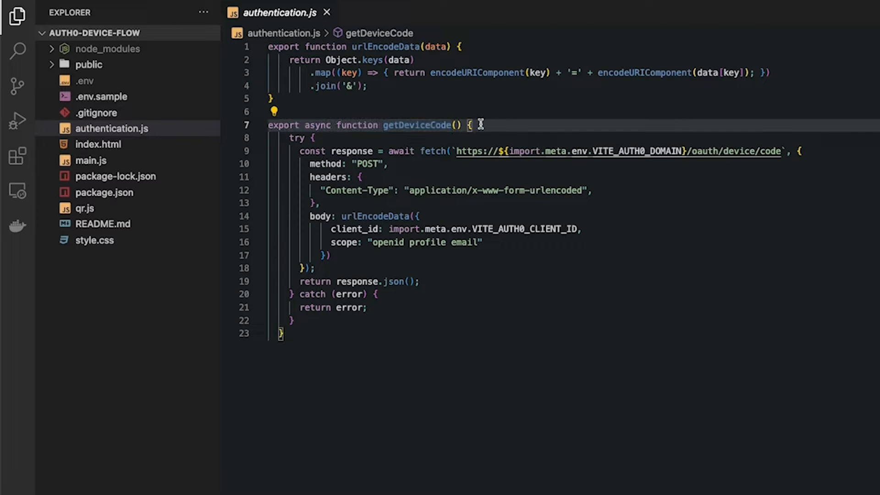
click(686, 151)
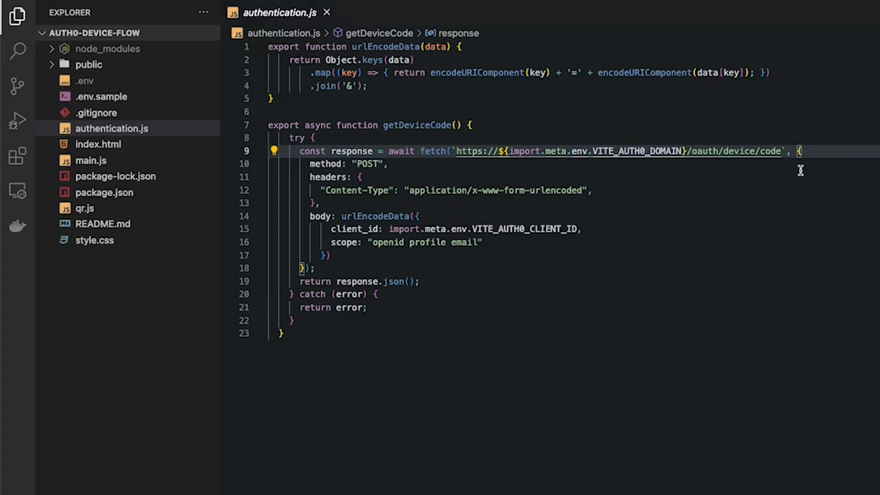
mouse_move(179, 167)
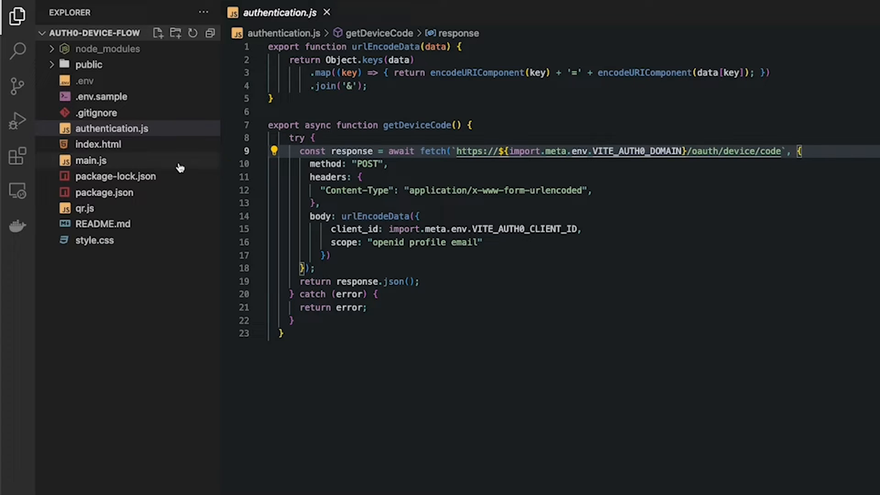
mouse_move(434, 228)
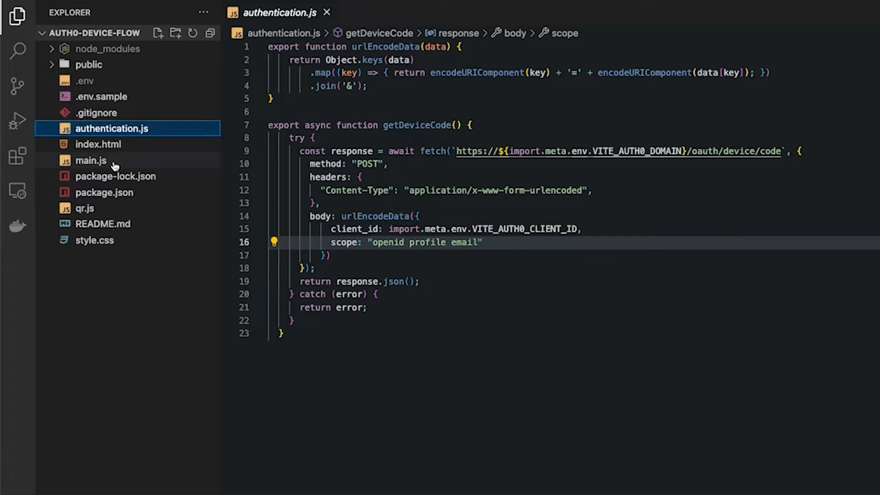
click(91, 160)
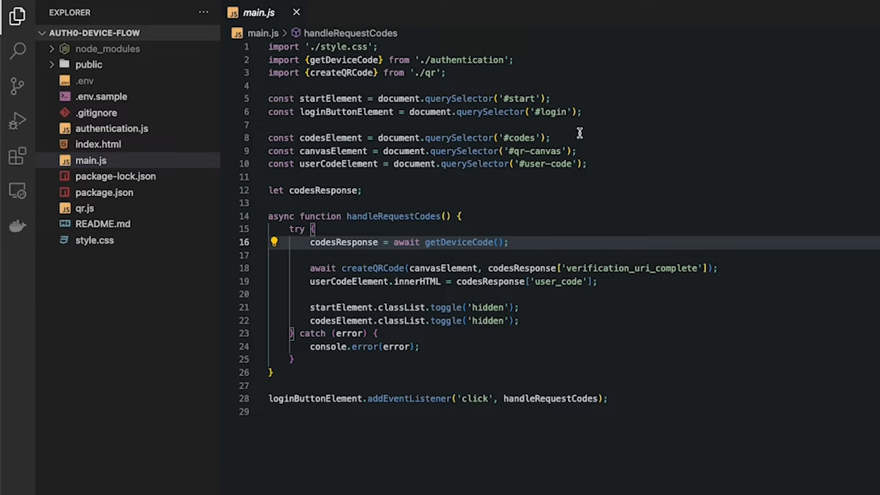
click(402, 216)
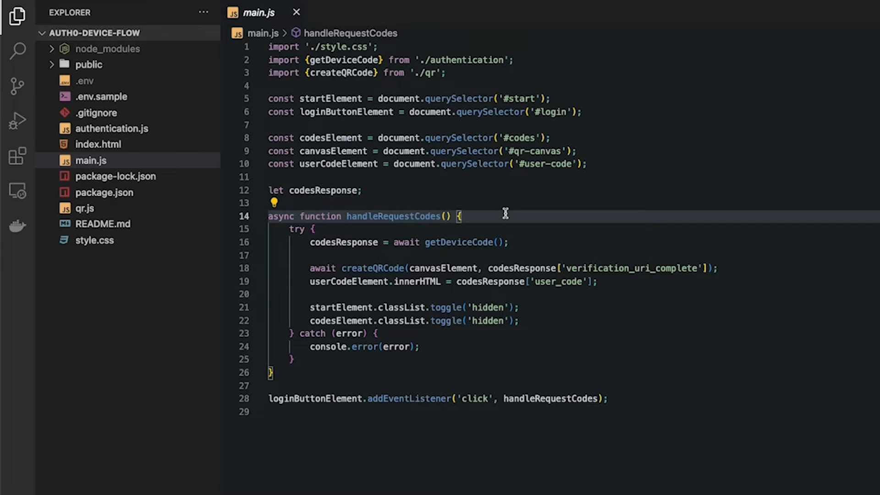
mouse_move(435, 346)
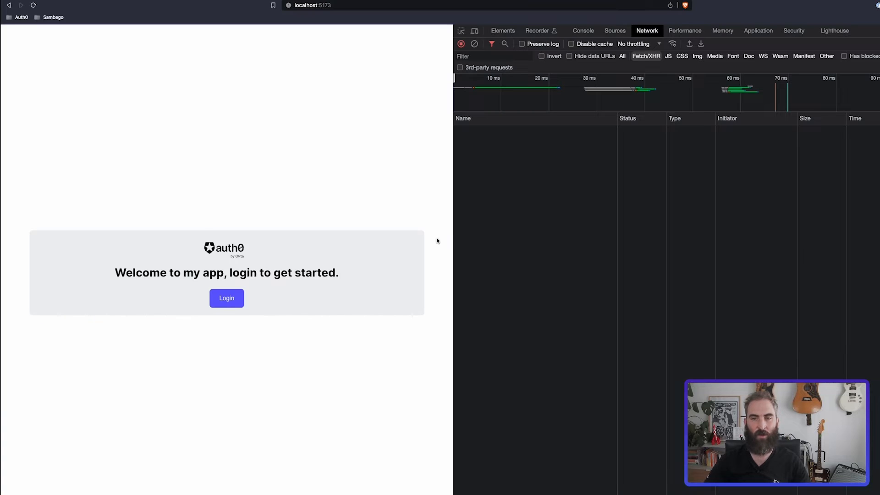
click(227, 298)
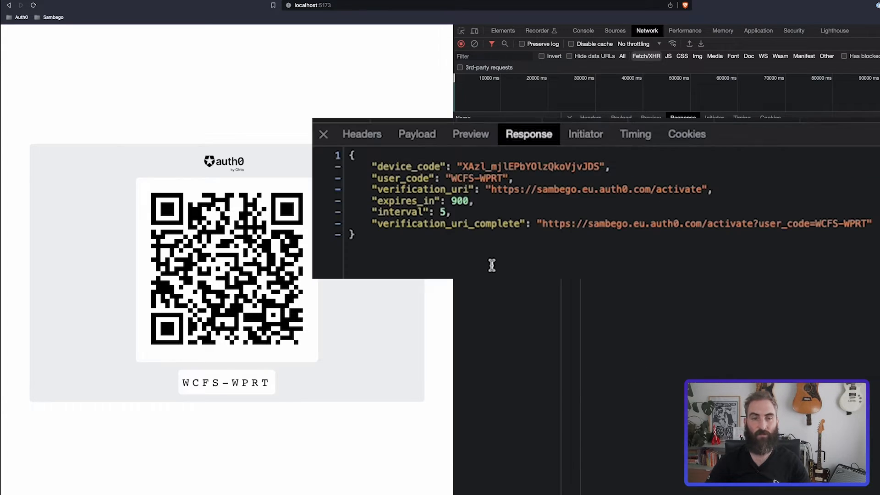
mouse_move(416, 165)
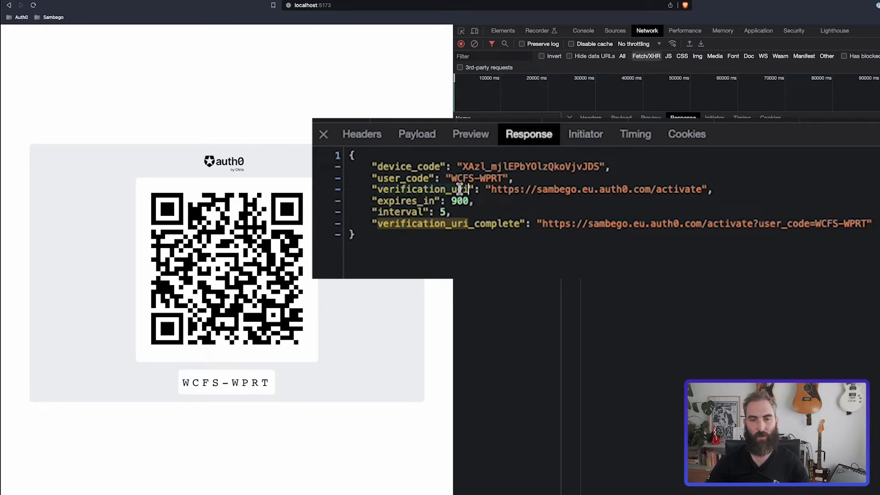
mouse_move(525, 241)
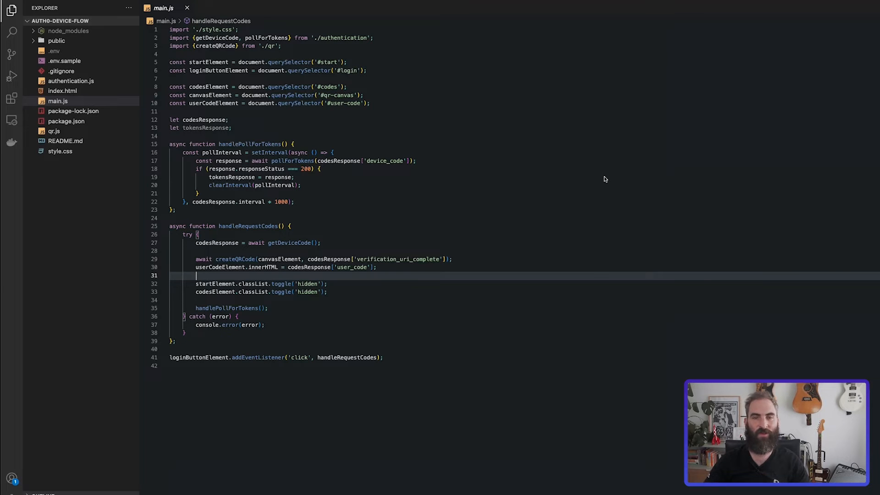
mouse_move(586, 230)
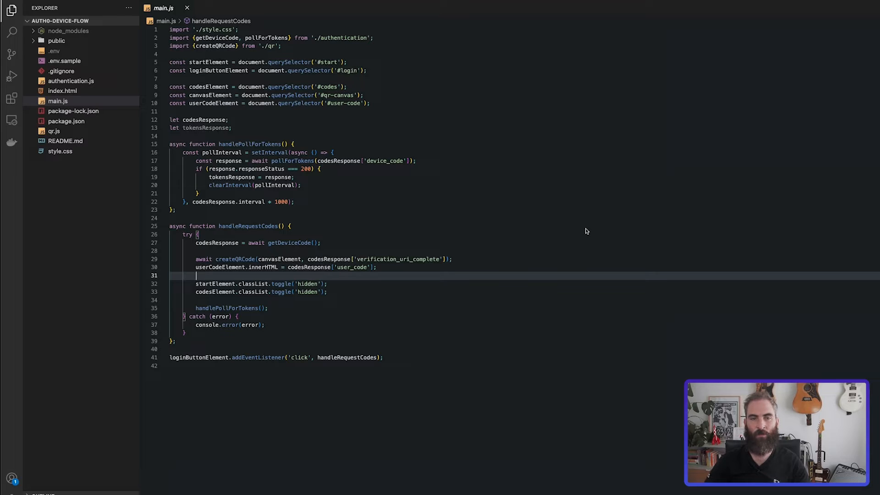
mouse_move(137, 350)
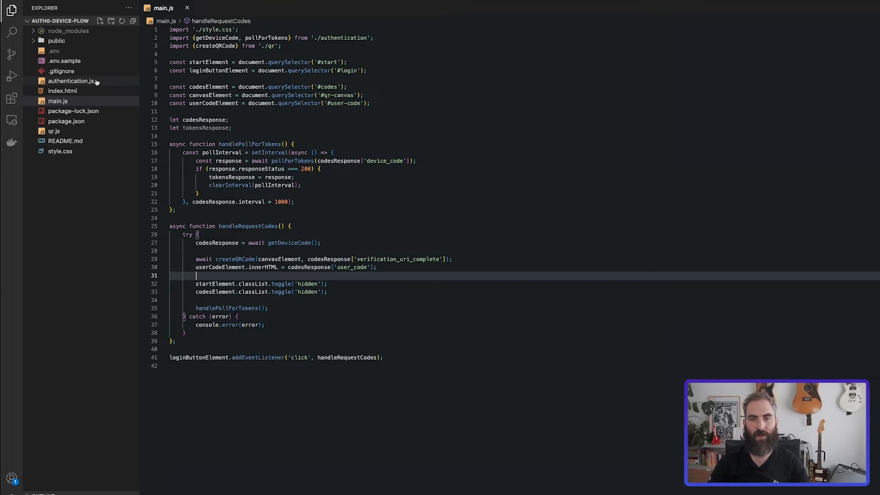
click(71, 81)
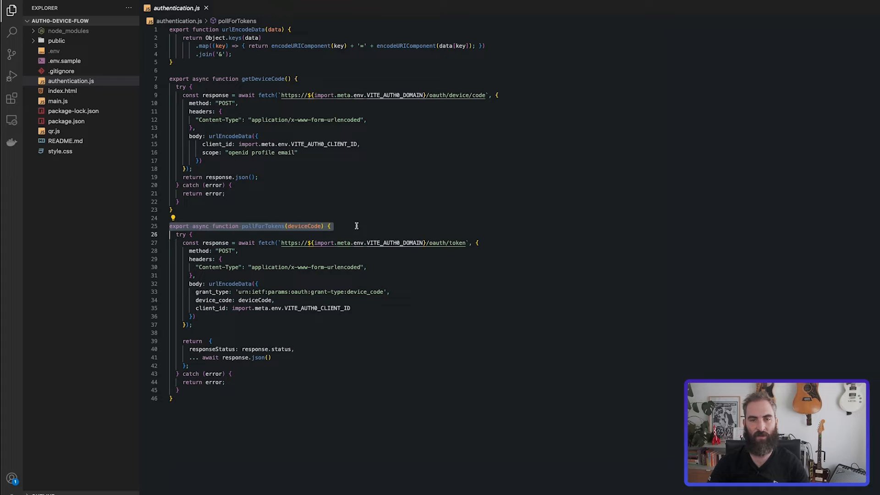
mouse_move(356, 226)
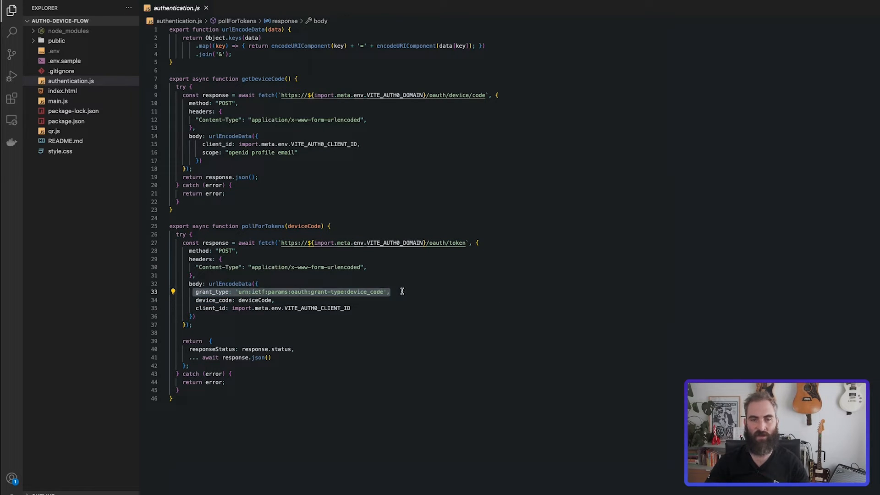
click(391, 292)
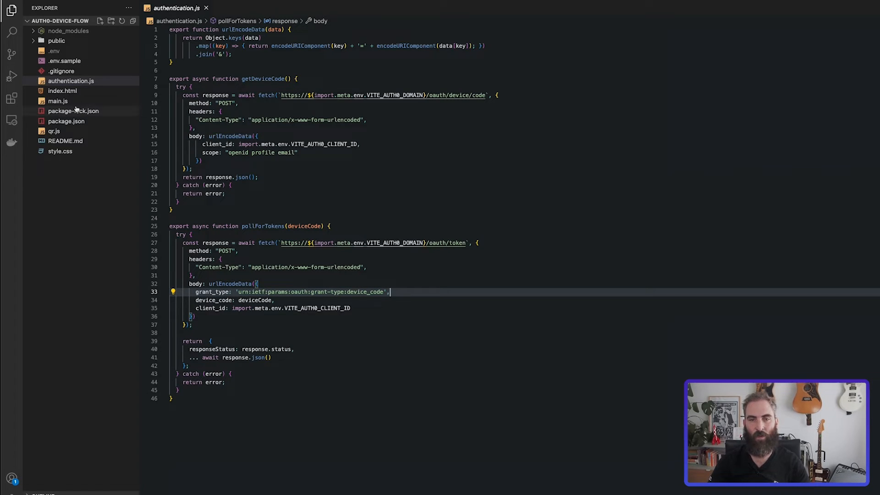
click(58, 101)
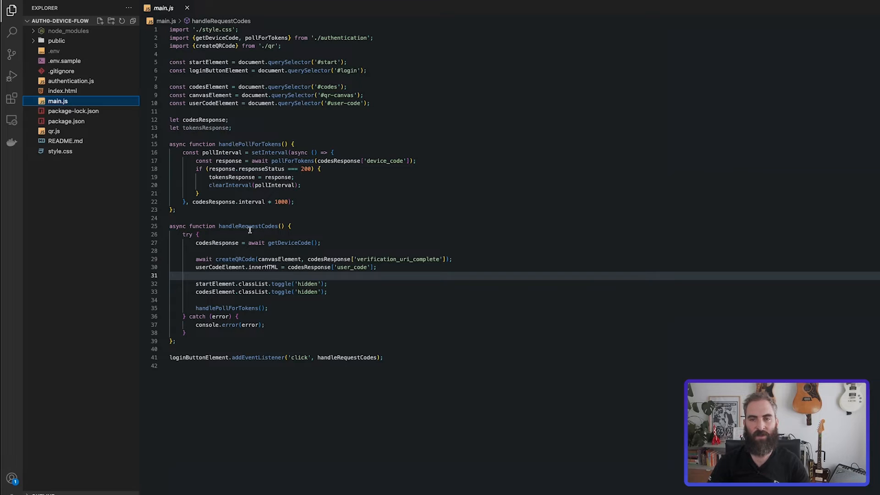
click(268, 153)
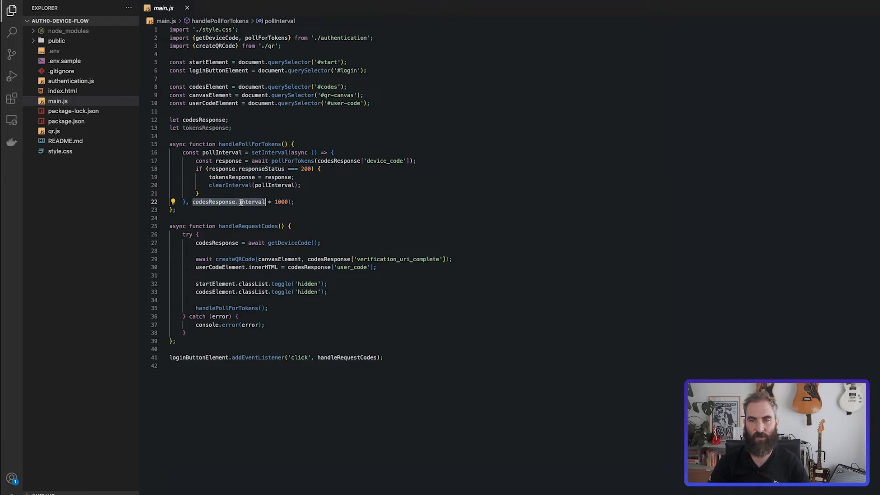
click(307, 202)
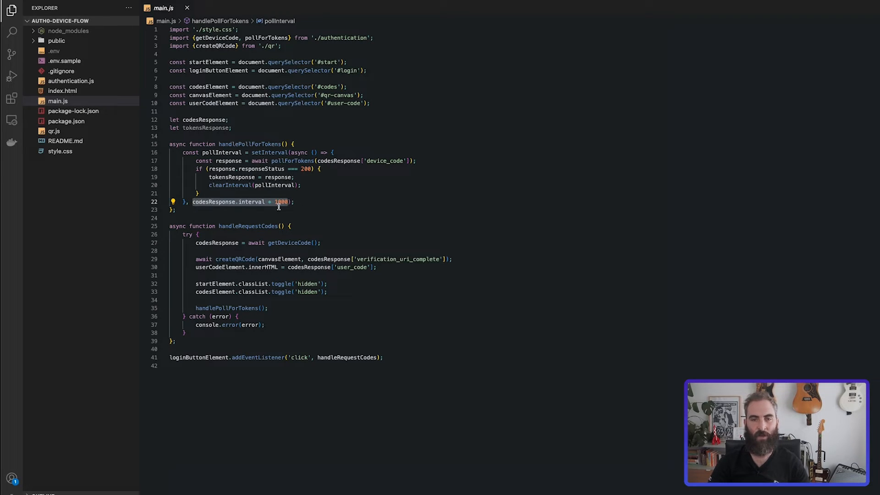
click(316, 201)
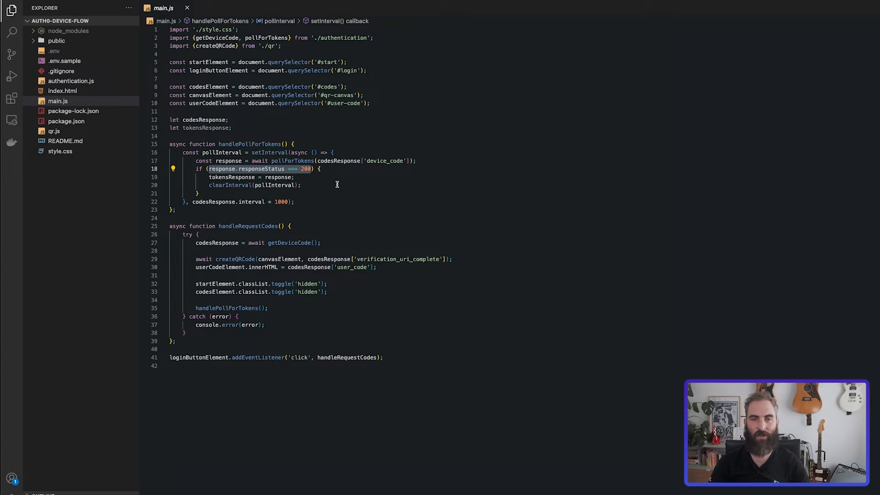
click(337, 184)
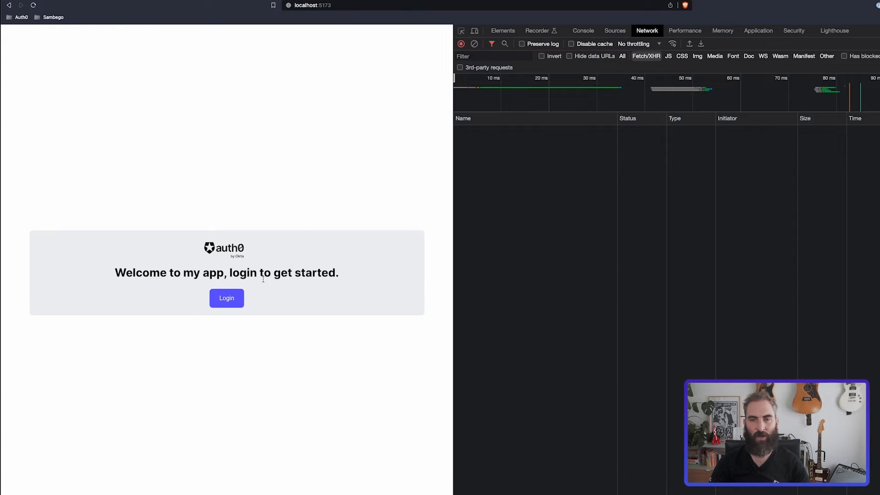
click(227, 298)
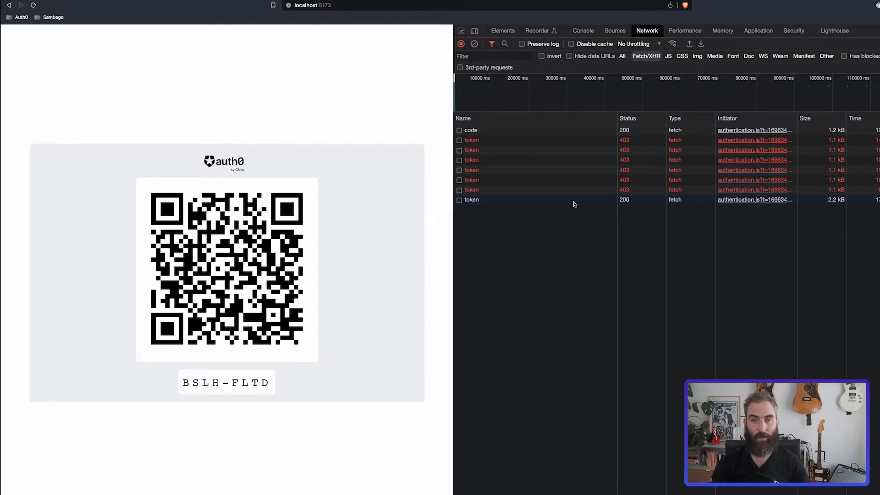
click(471, 199)
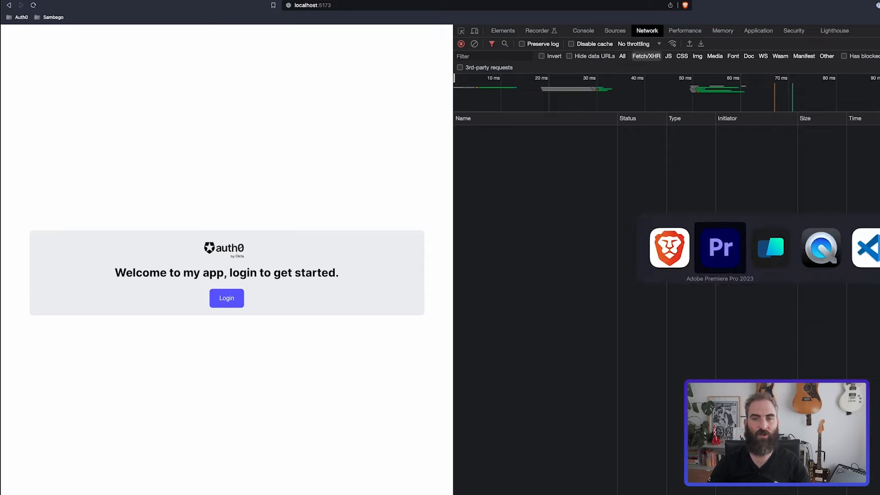
mouse_move(821, 248)
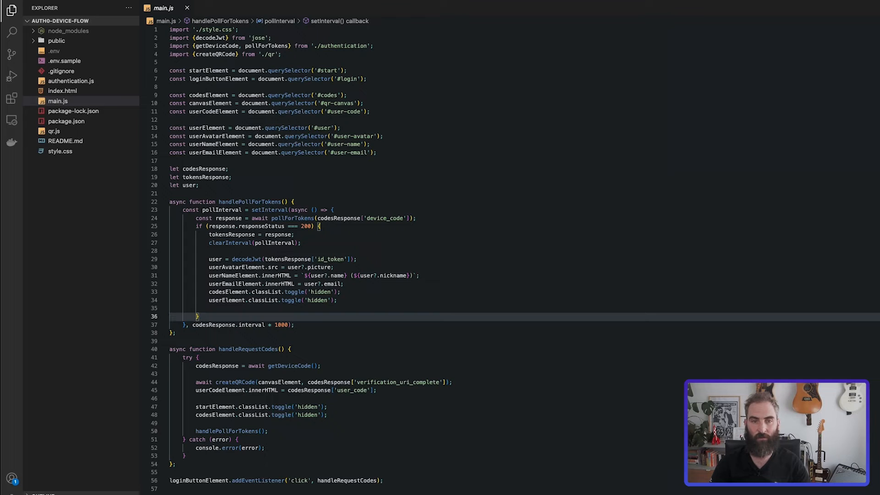
mouse_move(699, 83)
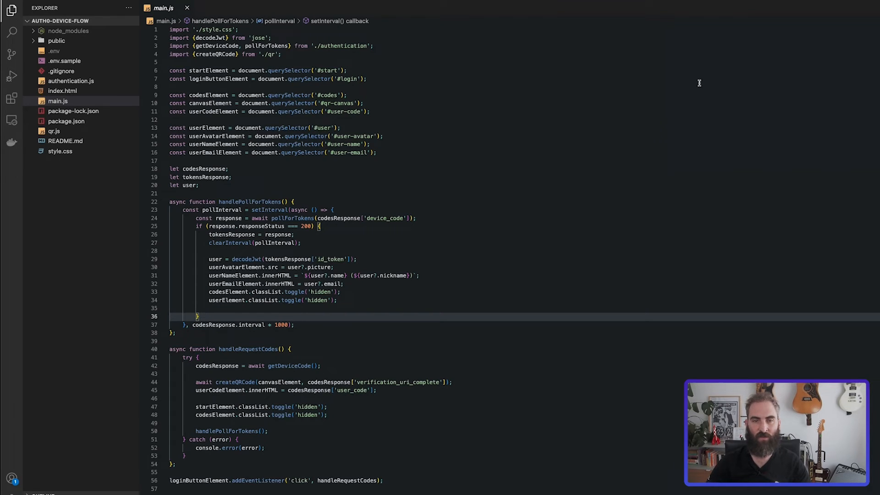
mouse_move(375, 300)
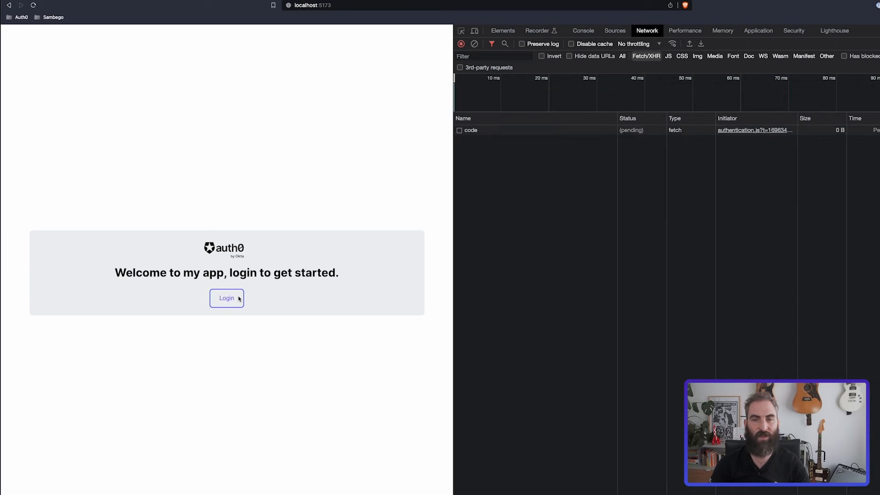
Log in to the demo app again to send a new device code request
click(226, 298)
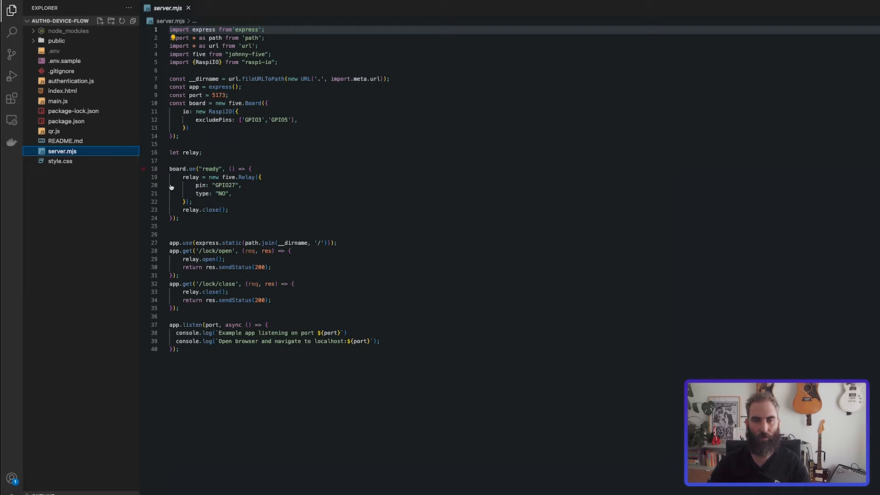
mouse_move(225, 230)
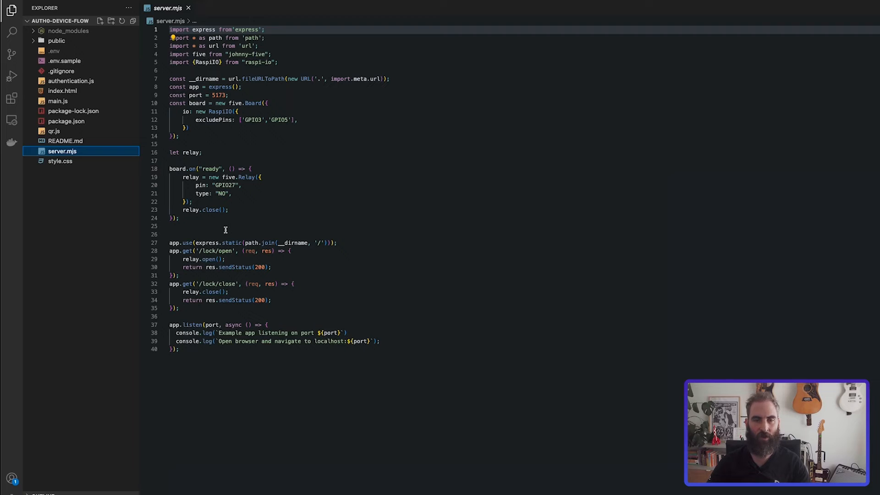
mouse_move(224, 233)
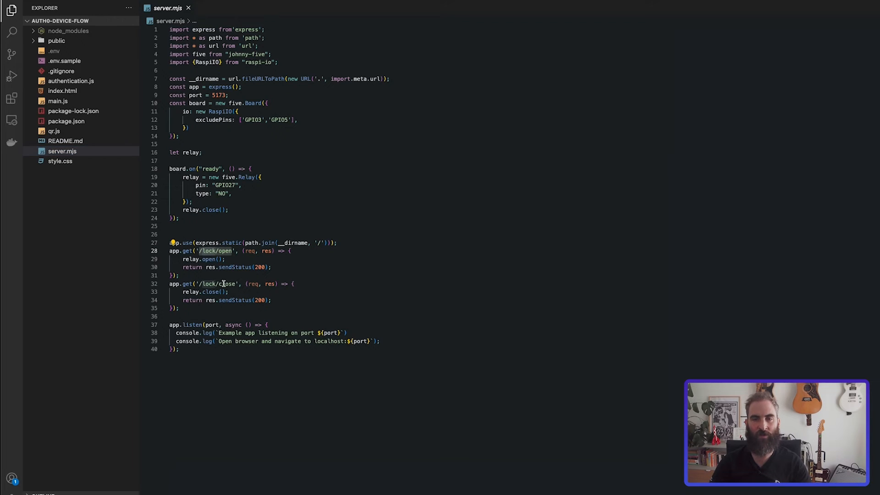
click(231, 292)
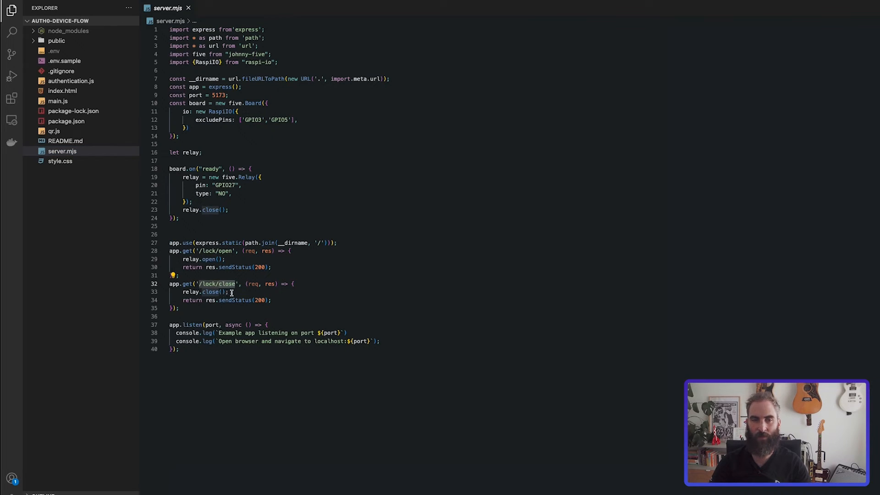
double_click(210, 292)
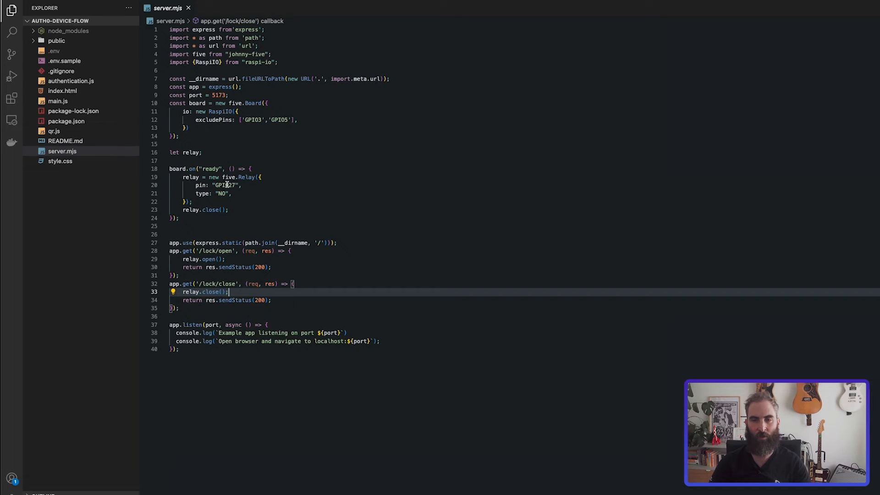
click(241, 185)
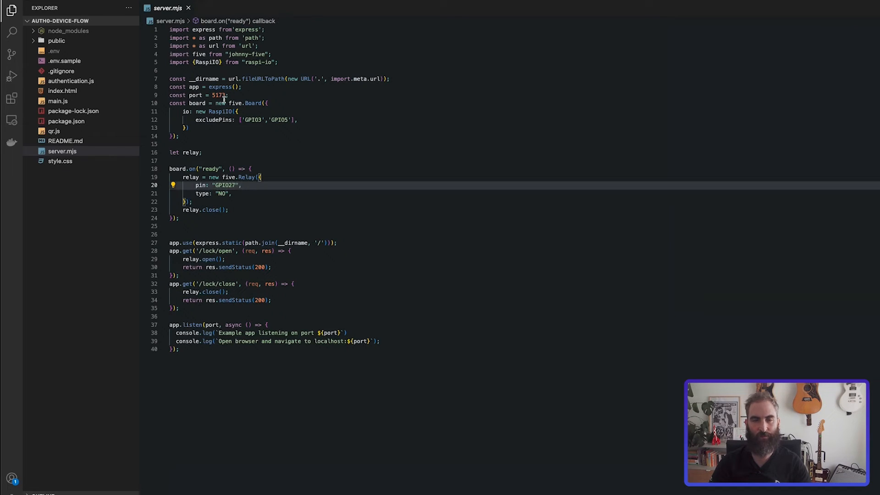
click(216, 54)
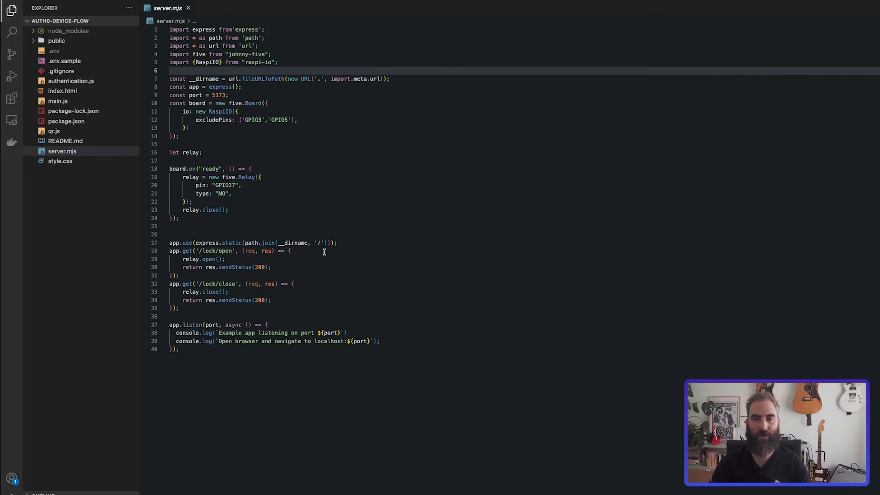
mouse_move(323, 228)
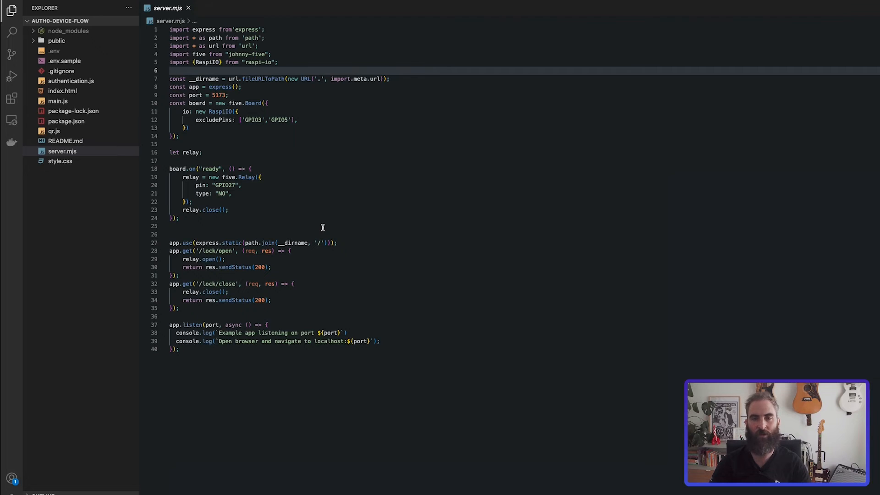